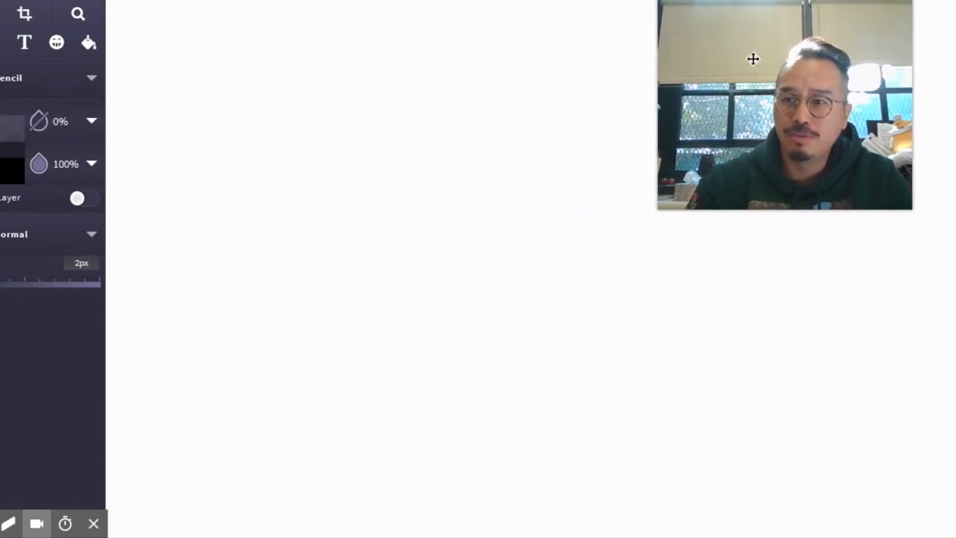
mouse_move(378, 222)
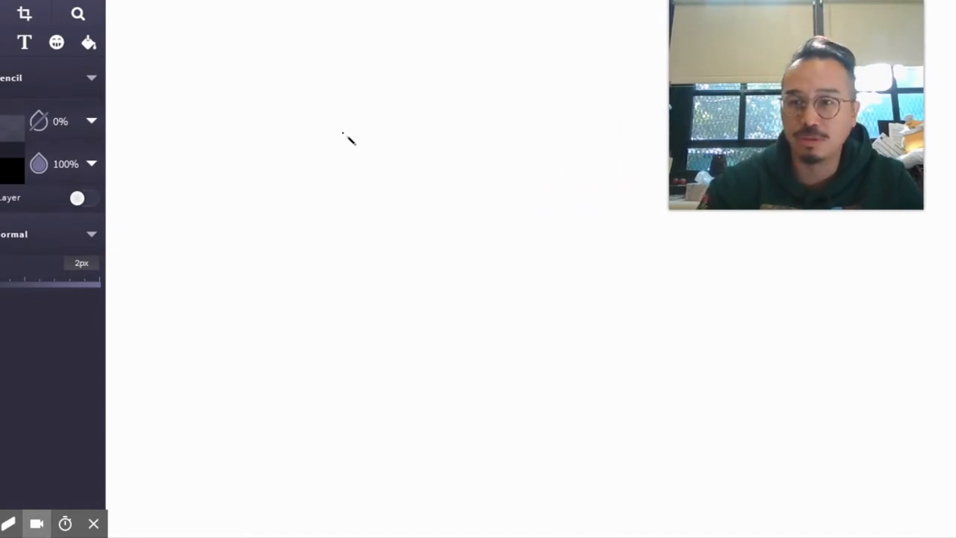
mouse_move(36, 522)
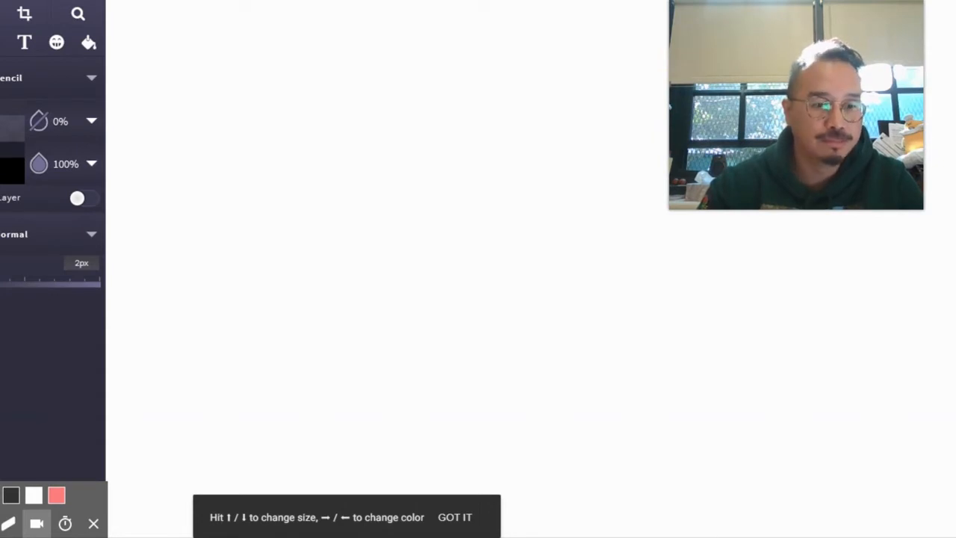
mouse_move(191, 167)
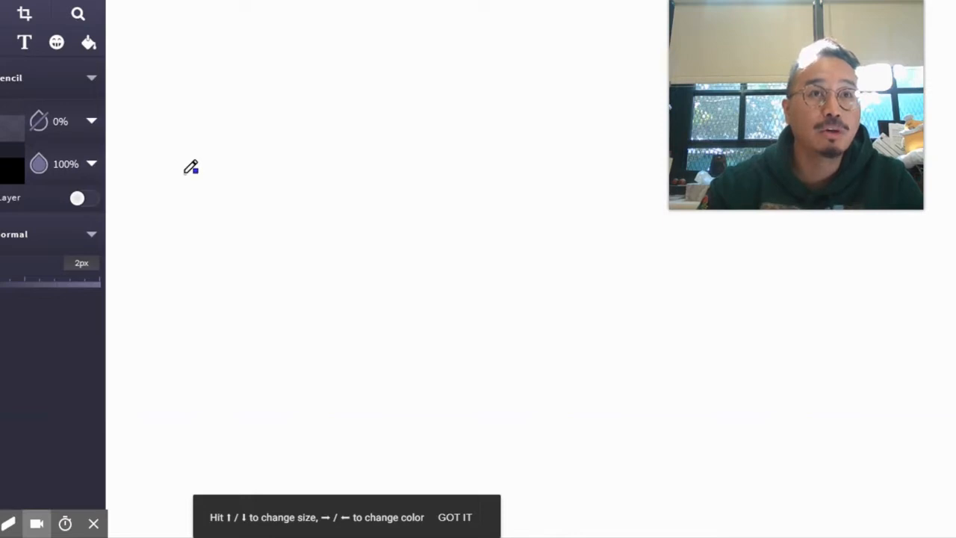
- Handwrite the question labels 31.) through 35.) down the left side
click(454, 516)
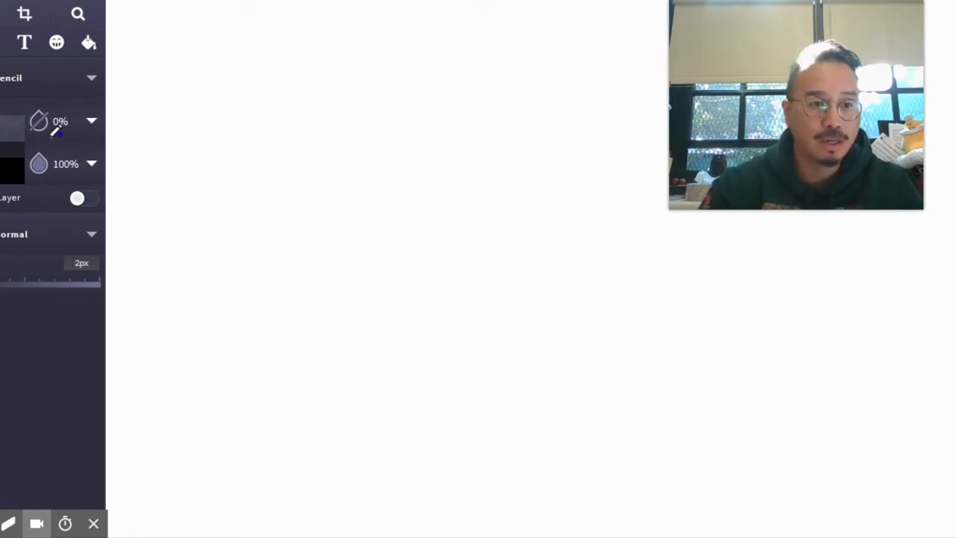
mouse_move(138, 146)
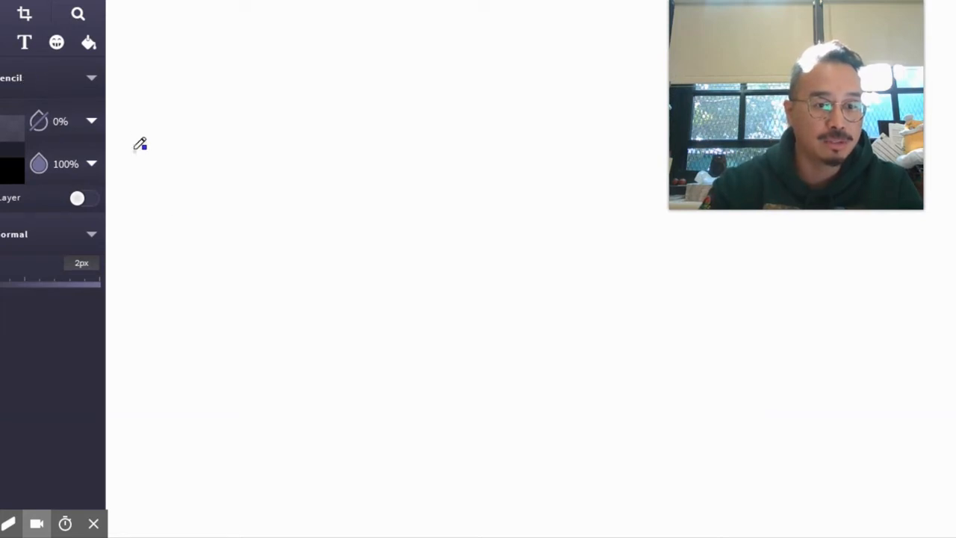
mouse_move(190, 271)
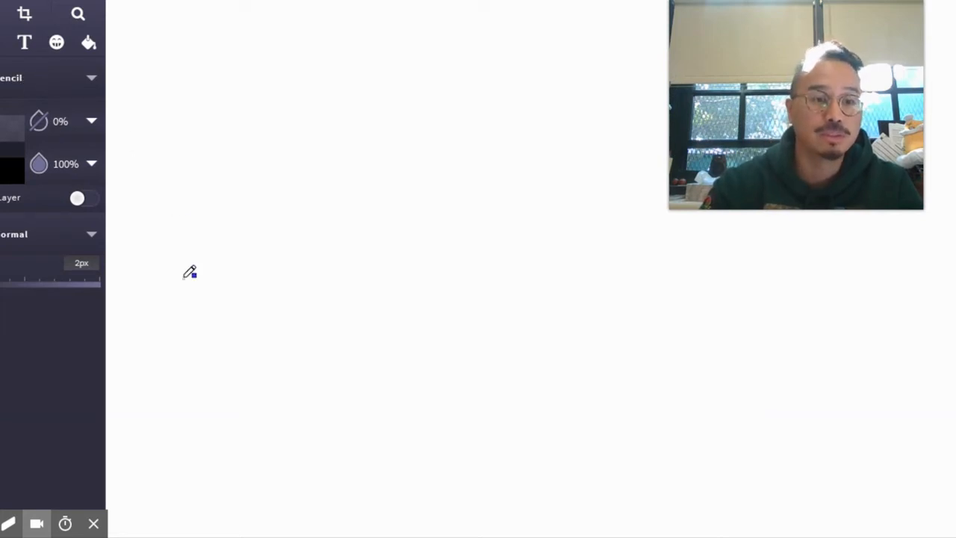
mouse_move(36, 523)
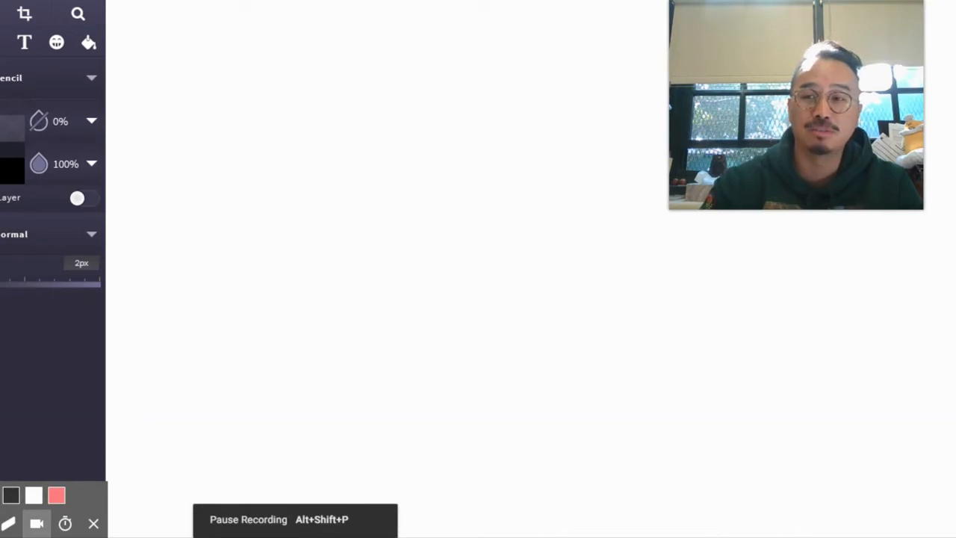
mouse_move(178, 312)
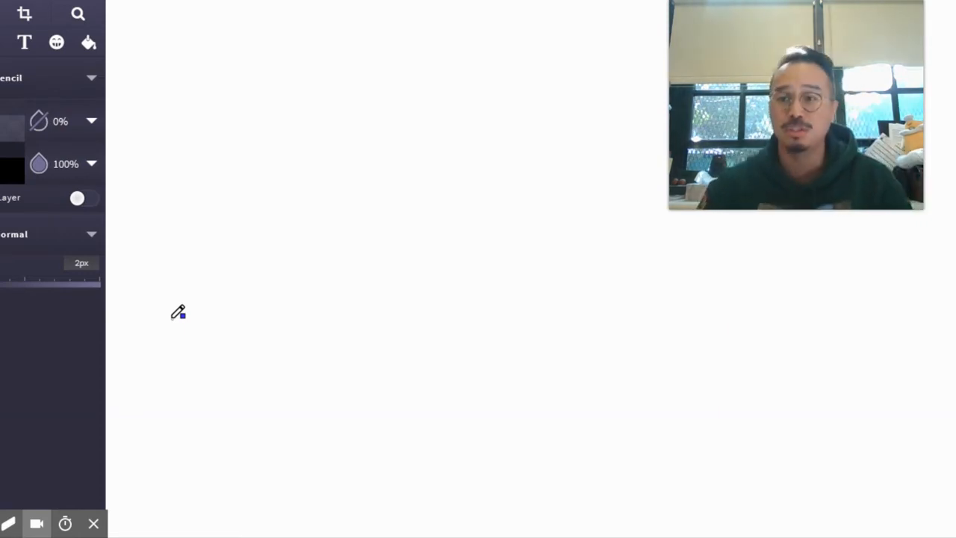
mouse_move(164, 279)
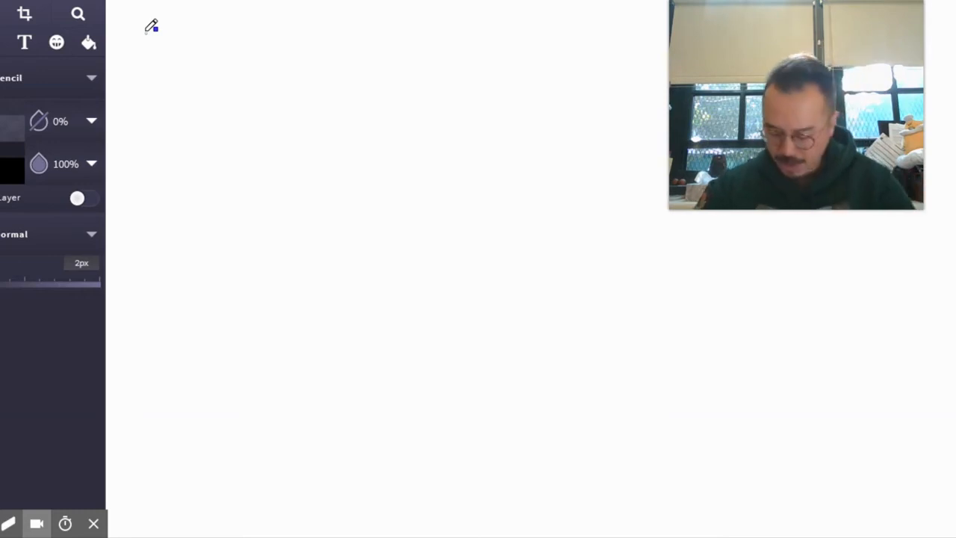
drag(146, 34, 168, 33)
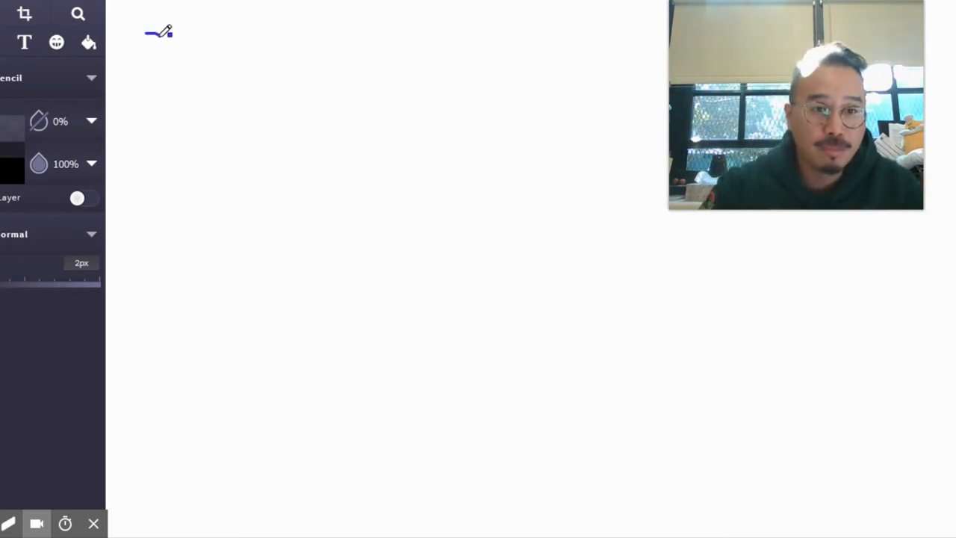
drag(160, 34, 157, 78)
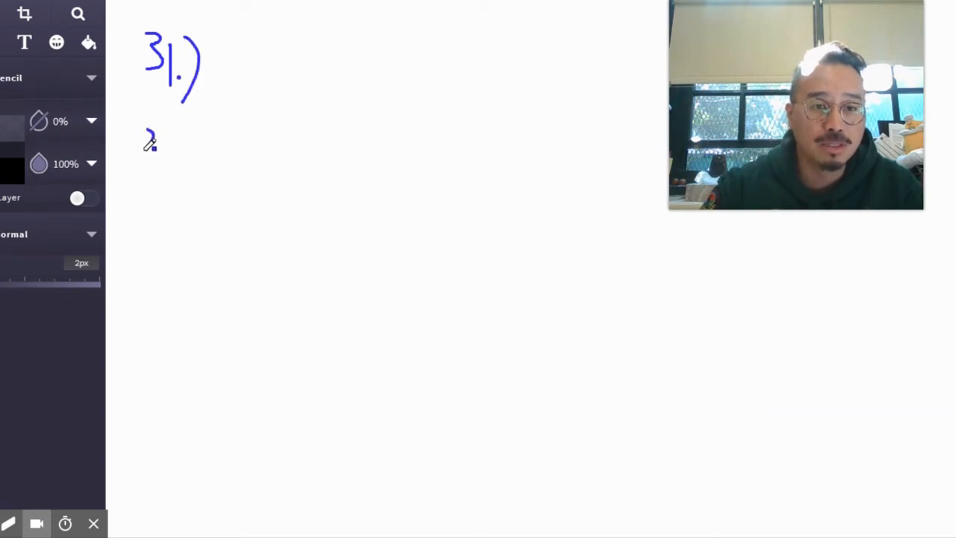
drag(142, 145, 187, 172)
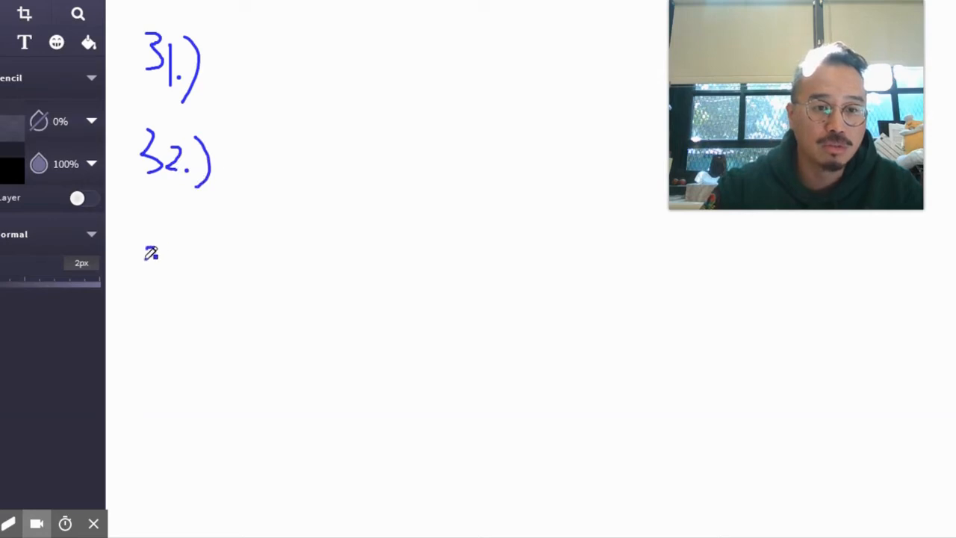
drag(146, 246, 175, 287)
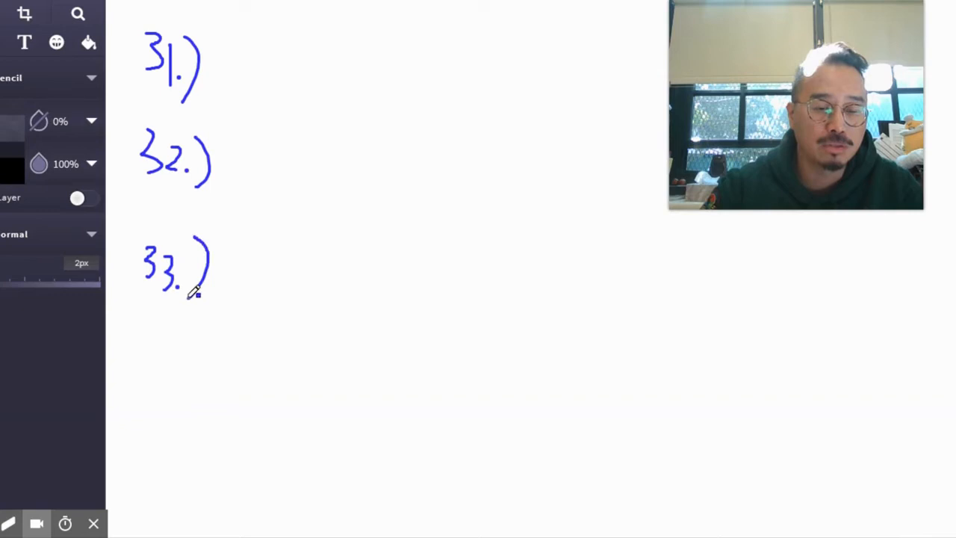
drag(153, 340, 157, 374)
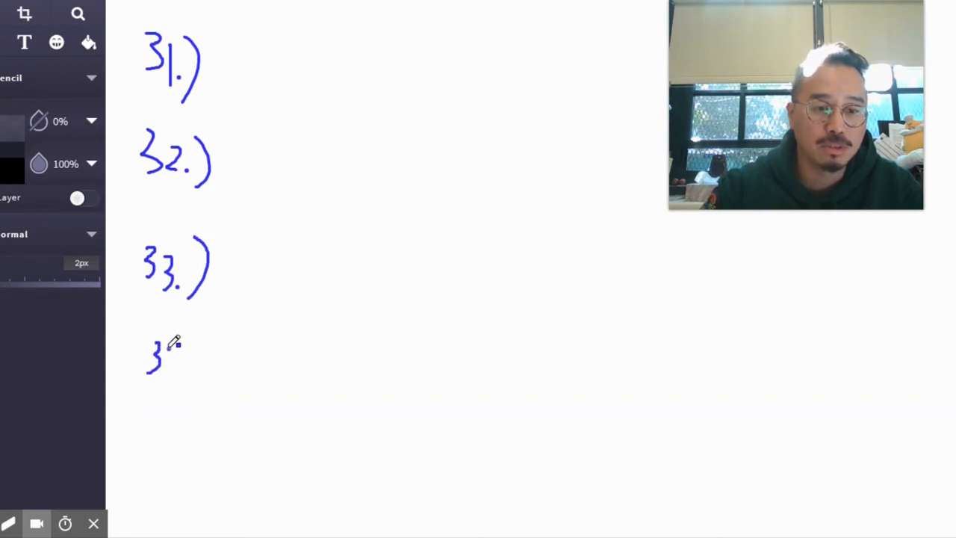
drag(176, 351, 191, 374)
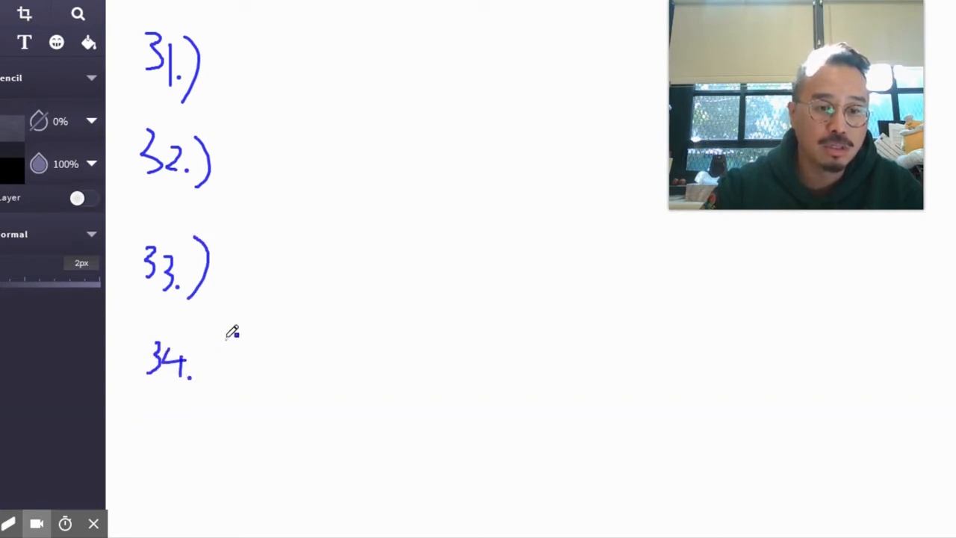
drag(213, 336, 197, 404)
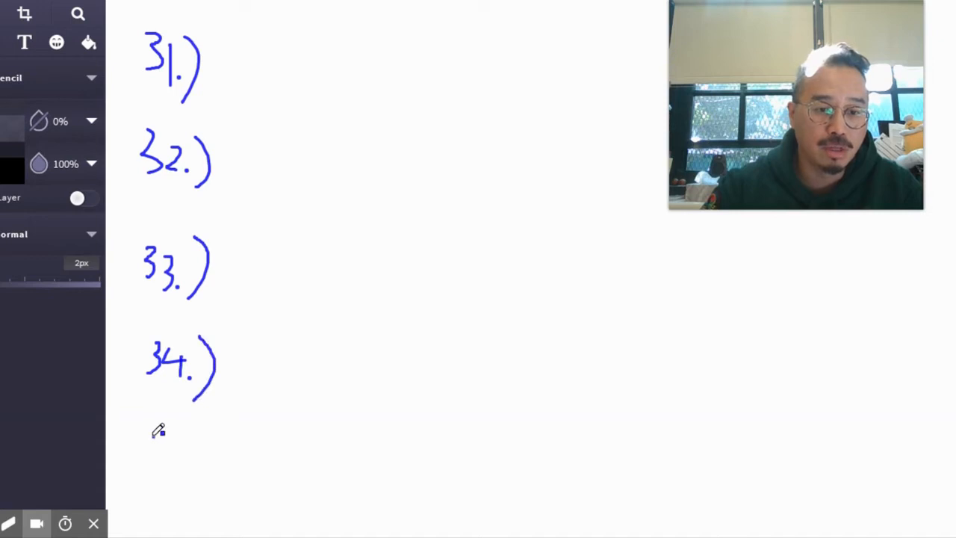
drag(153, 444, 183, 455)
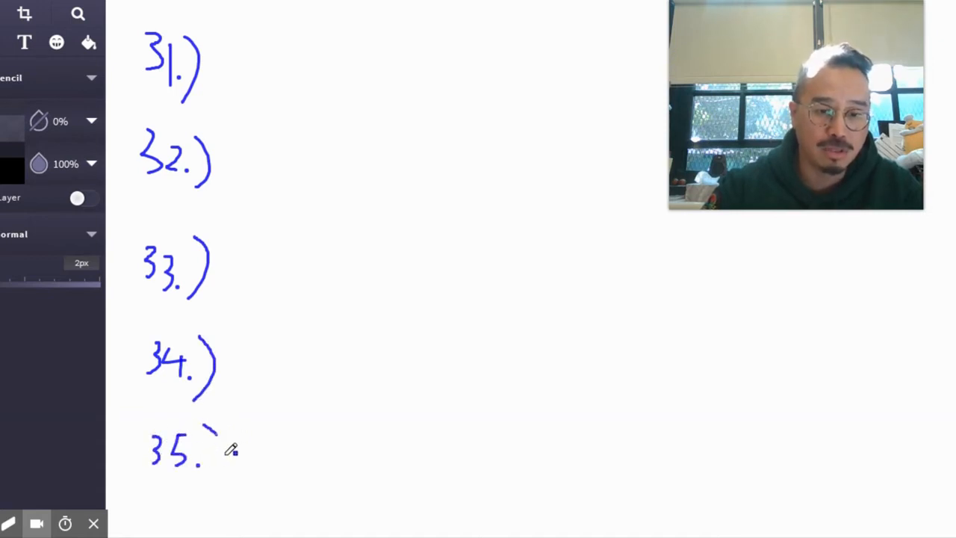
drag(217, 426, 224, 463)
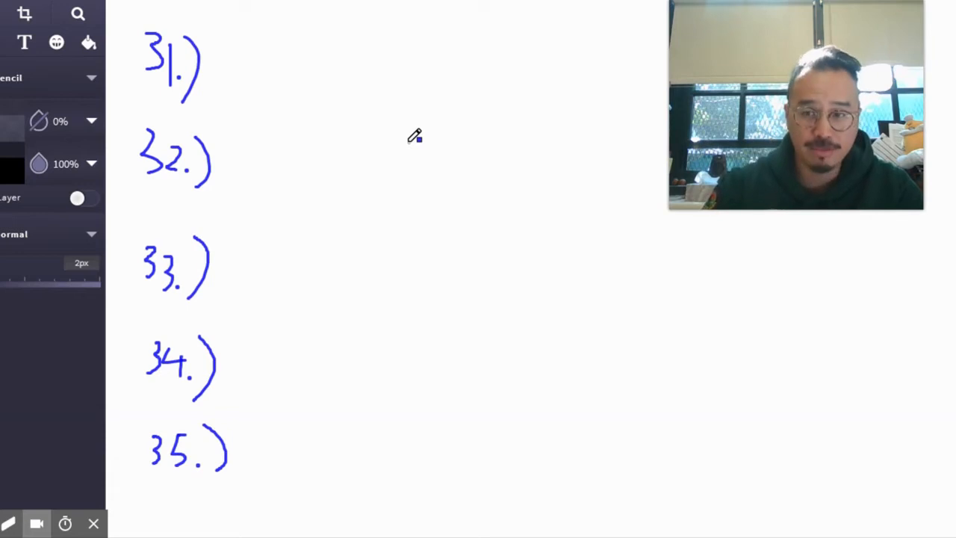
mouse_move(274, 49)
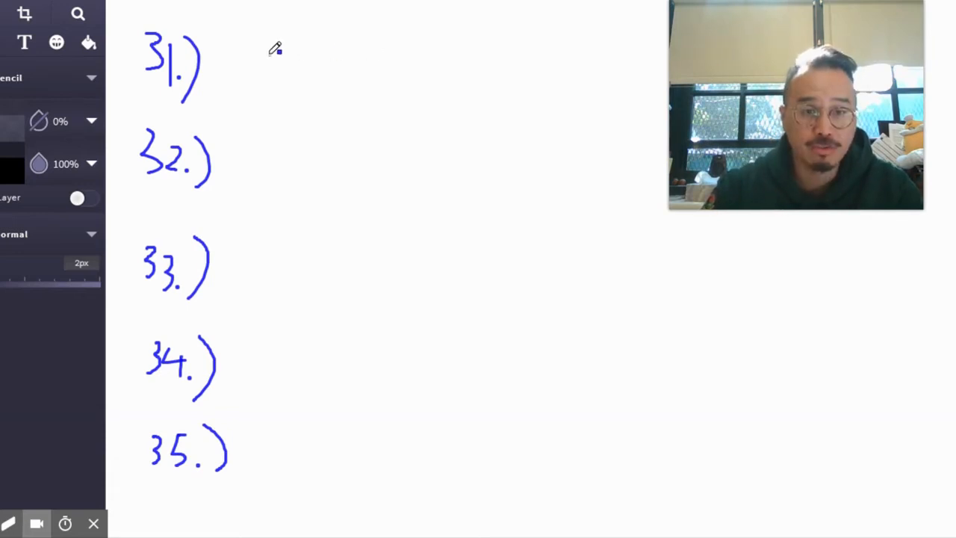
- Write answers 3, 4 and 12 beside questions 31–33, and 10 beside 35
drag(268, 45, 280, 97)
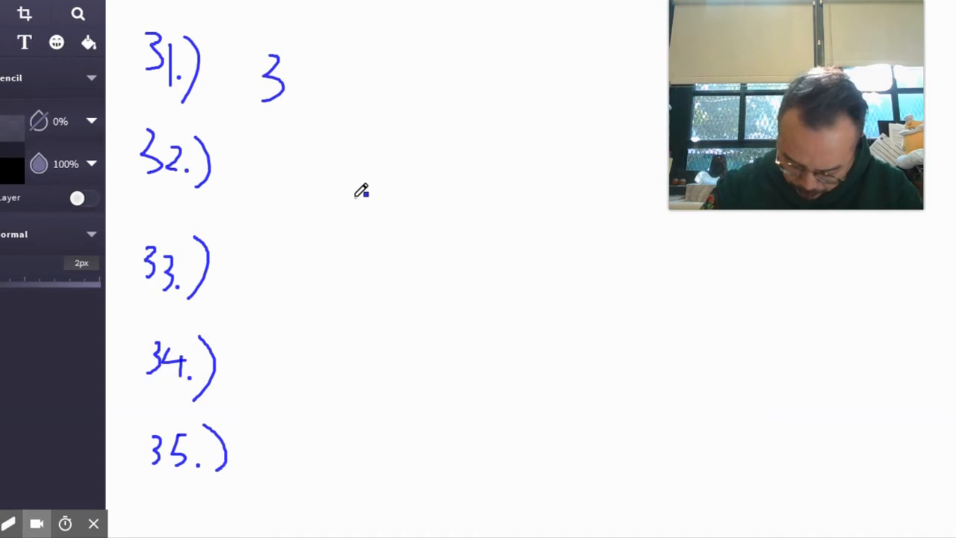
mouse_move(283, 121)
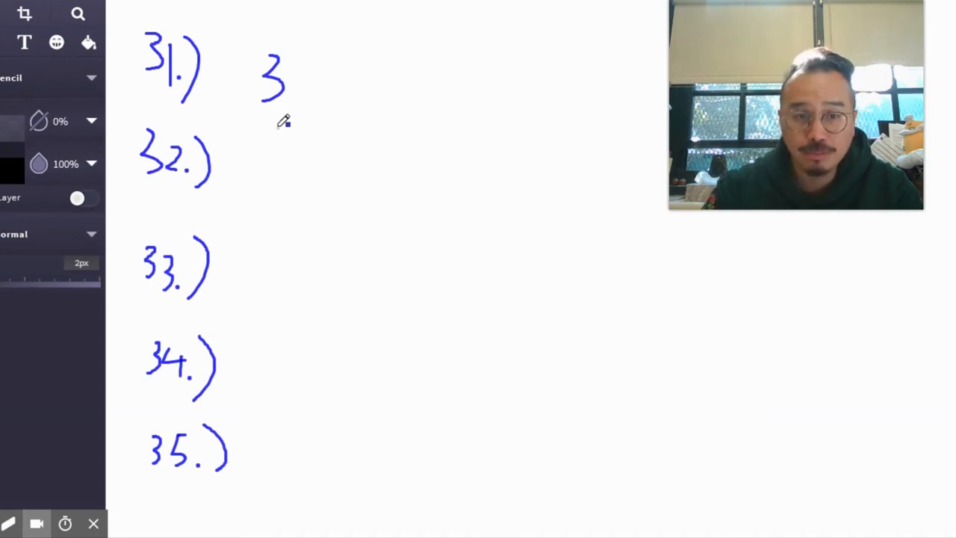
drag(265, 142, 287, 168)
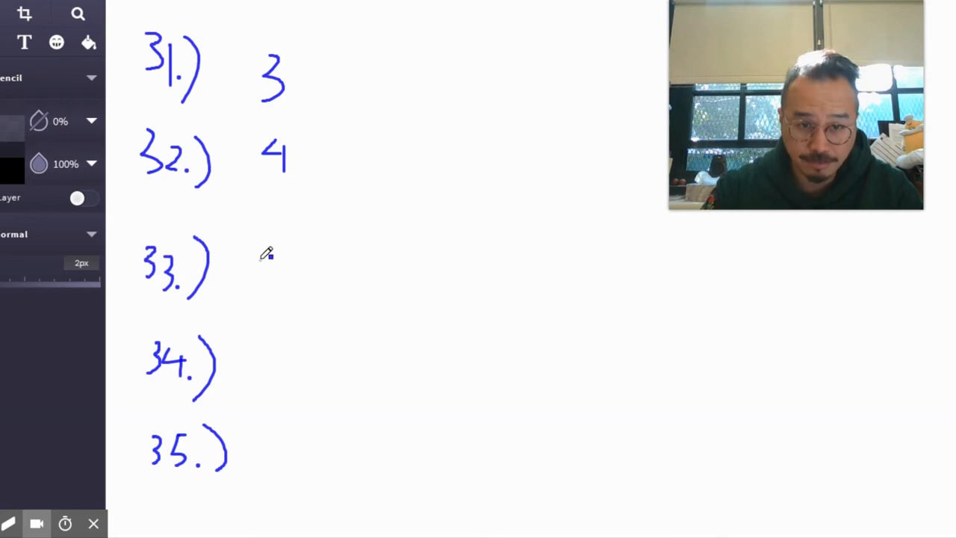
drag(258, 254, 303, 291)
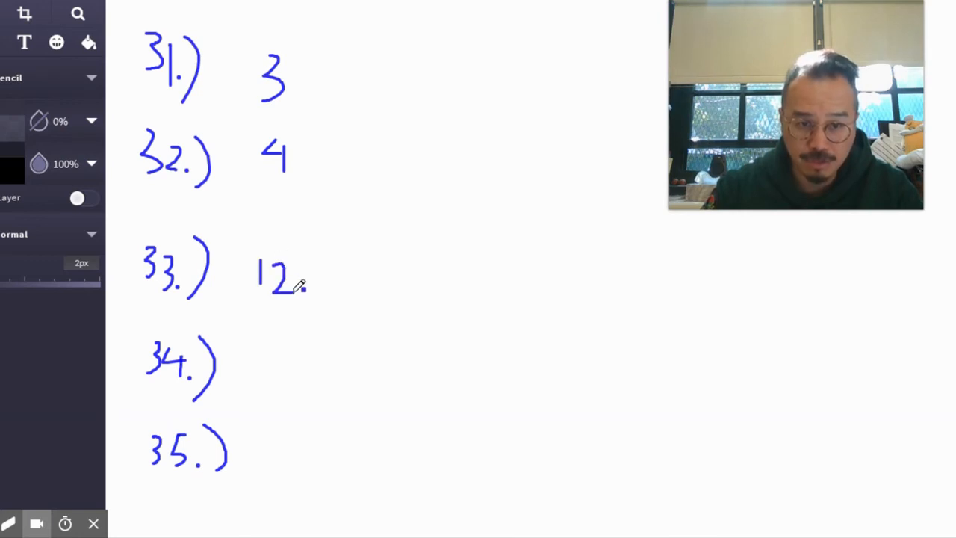
mouse_move(373, 344)
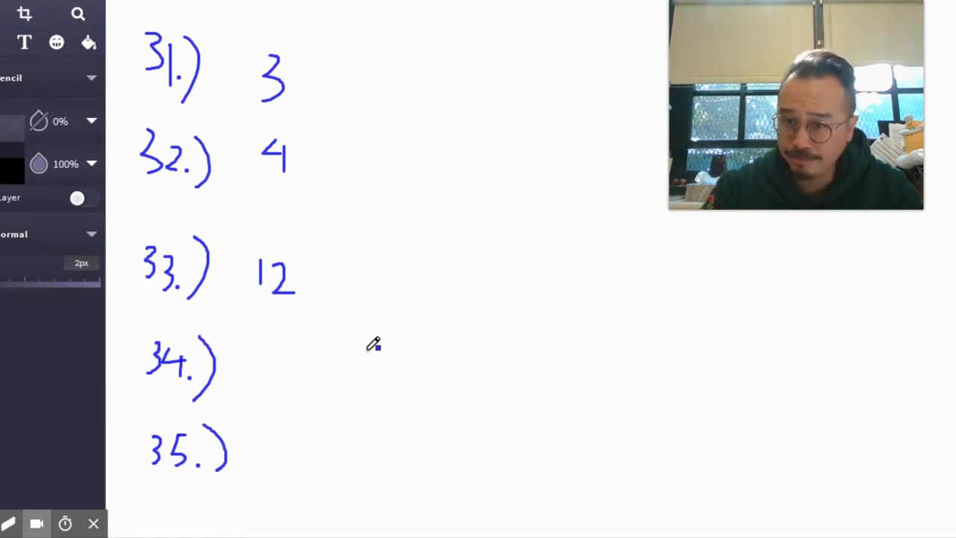
mouse_move(263, 365)
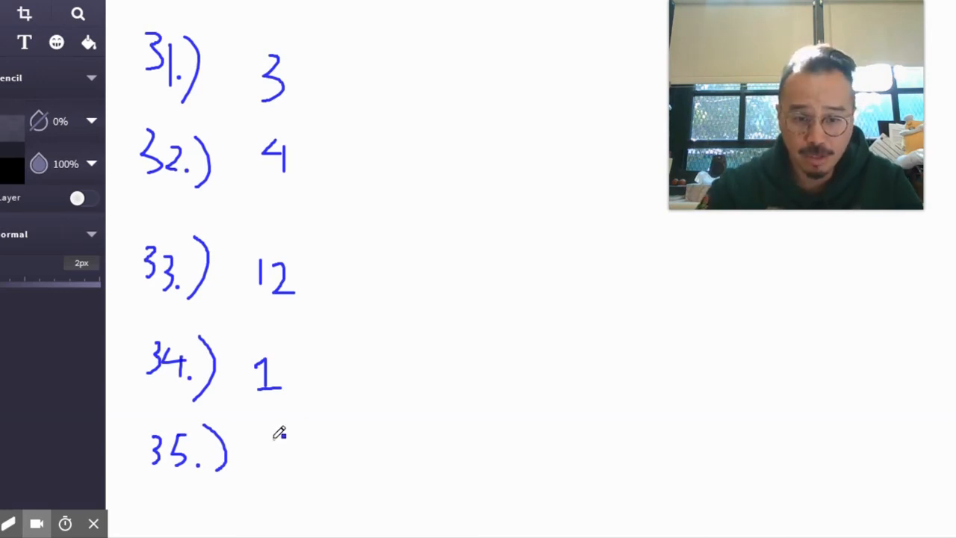
drag(269, 441, 306, 455)
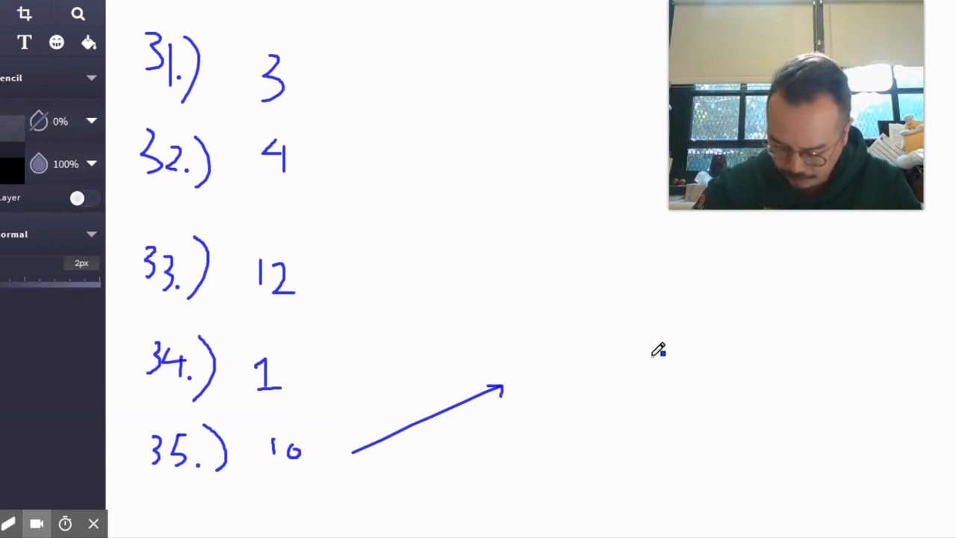
mouse_move(603, 364)
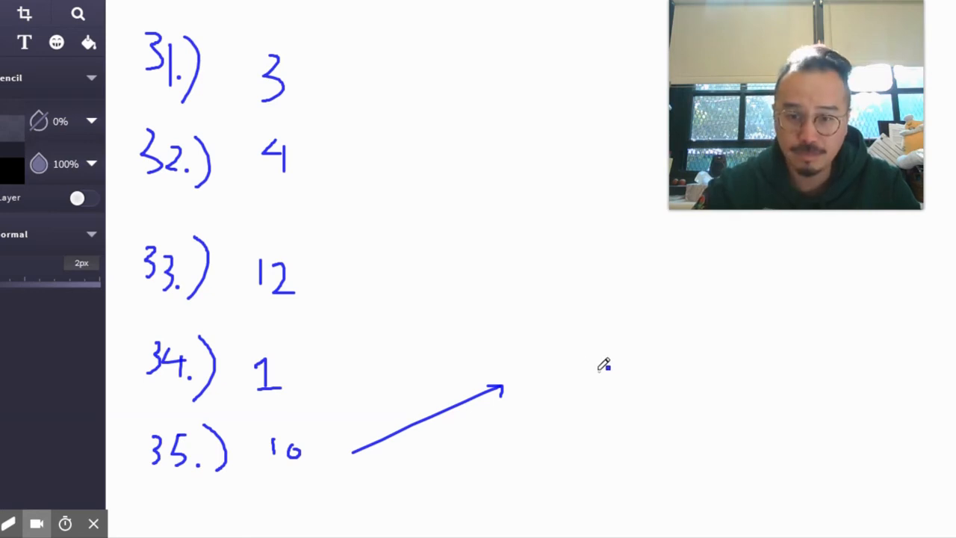
mouse_move(655, 353)
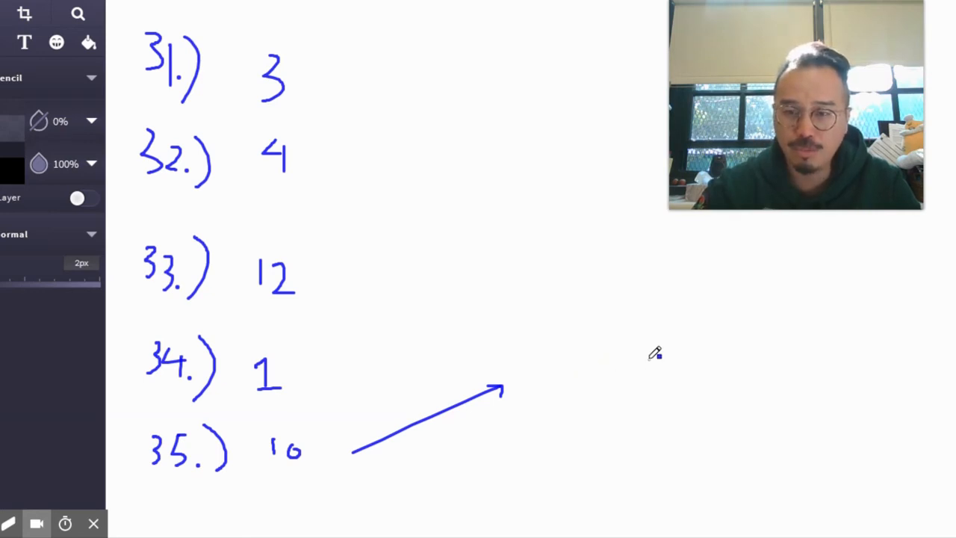
- Write the expression (30 + 500) and start the factored form 10( below it
drag(643, 358, 814, 403)
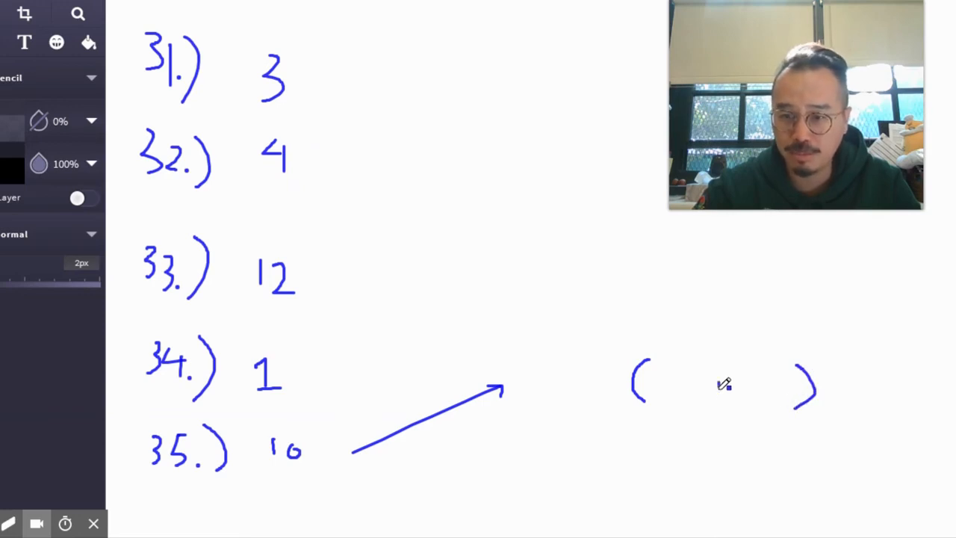
drag(717, 392, 728, 391)
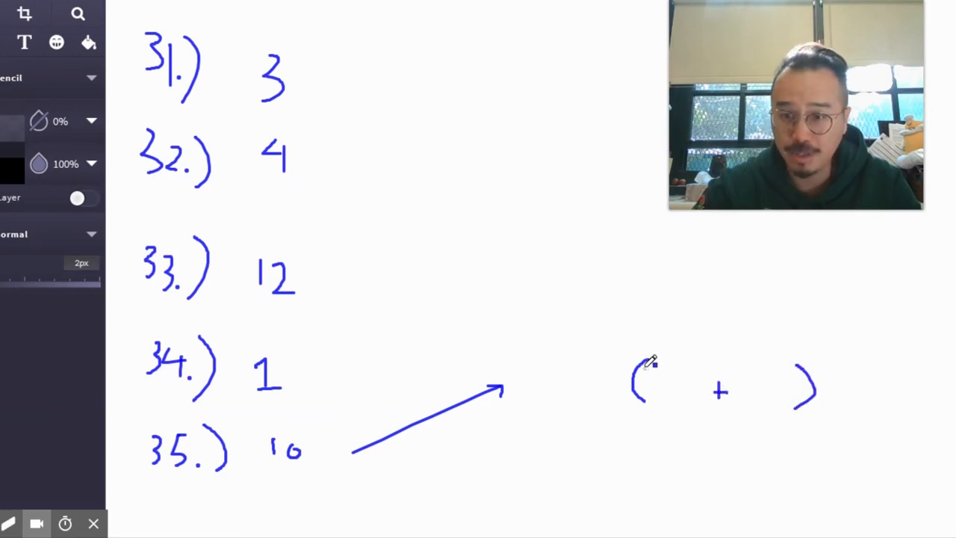
drag(668, 381, 687, 400)
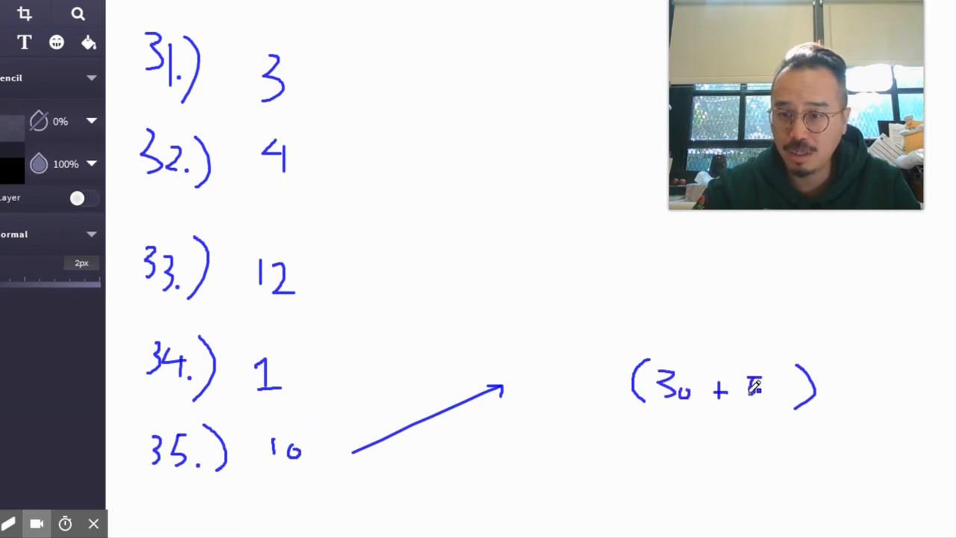
drag(751, 385, 788, 400)
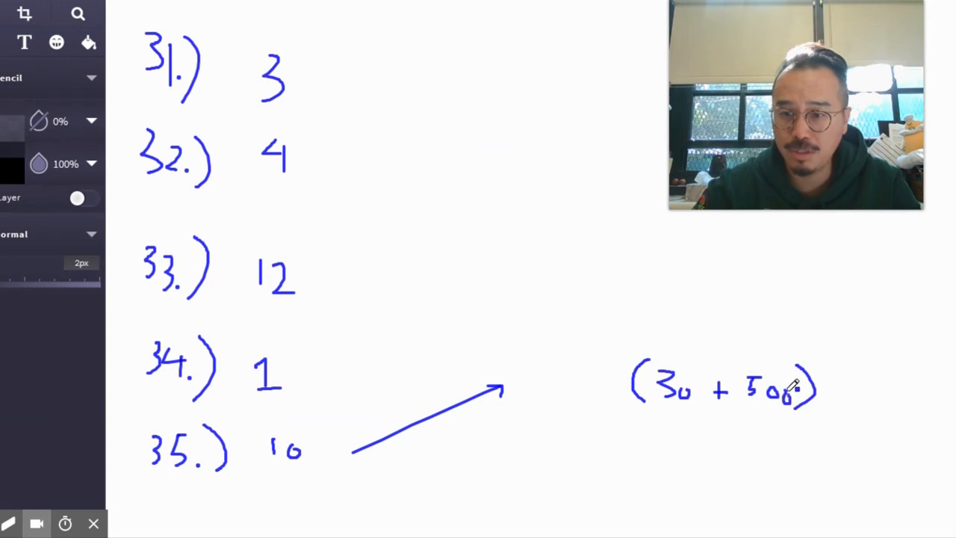
drag(590, 441, 590, 470)
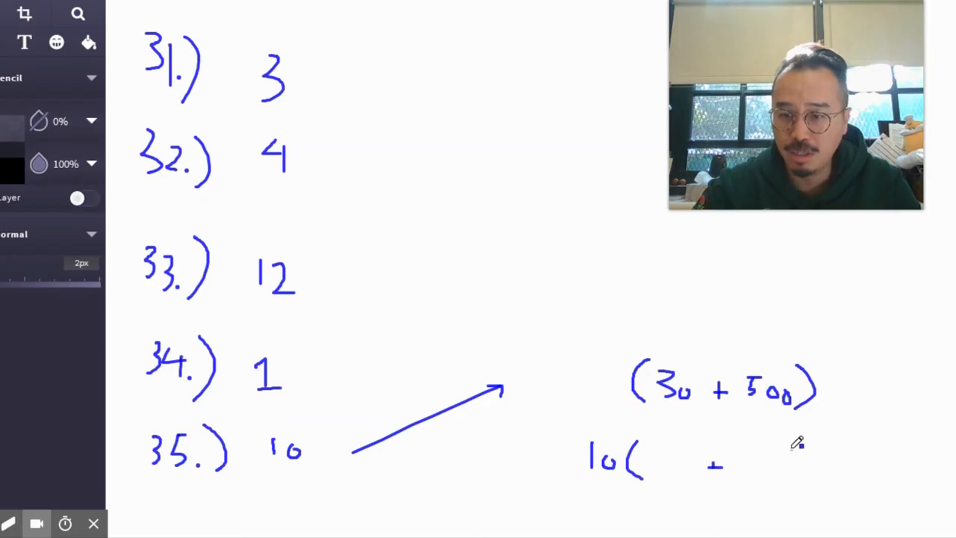
- Finish 10(3 + 50) and mark answer 35 as correct
drag(802, 440, 806, 482)
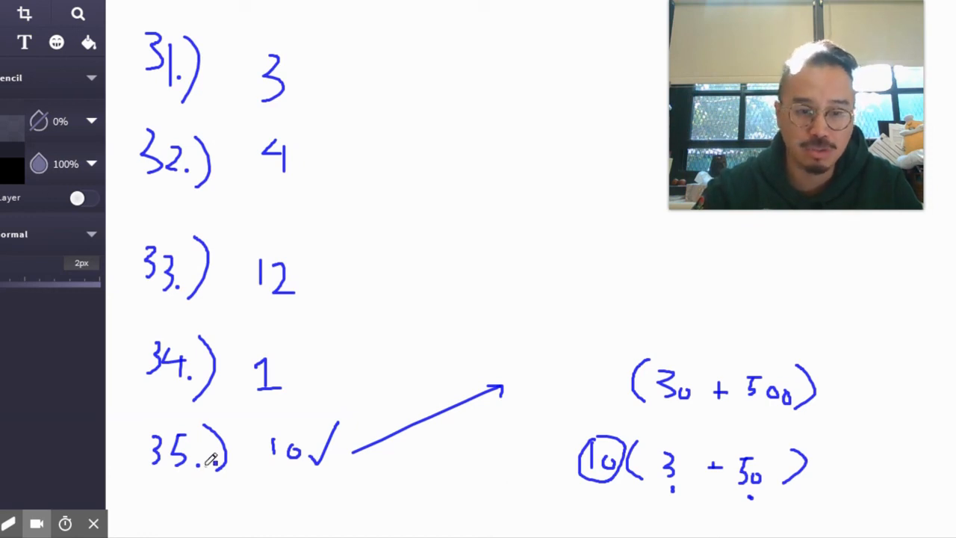
mouse_move(35, 523)
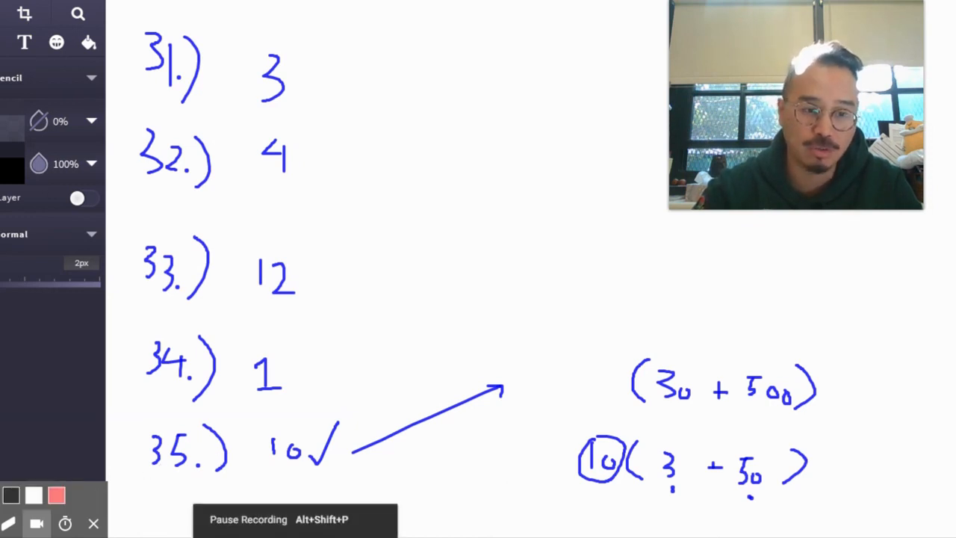